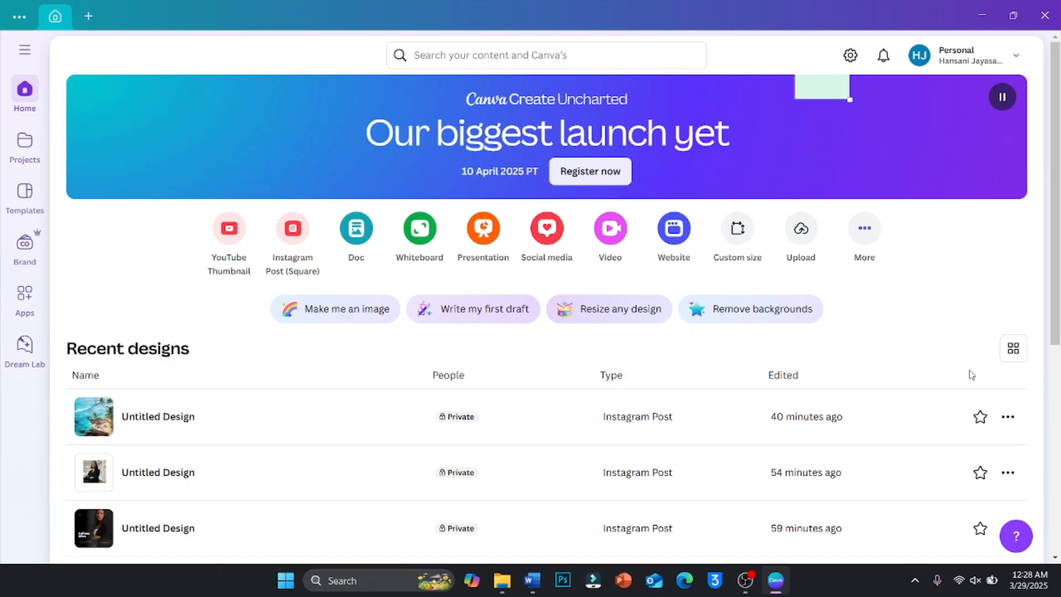
Expand the side menu and open the beach-photo Untitled Design from Recent designs
{"action": "left_click", "coordinate": [24, 50]}
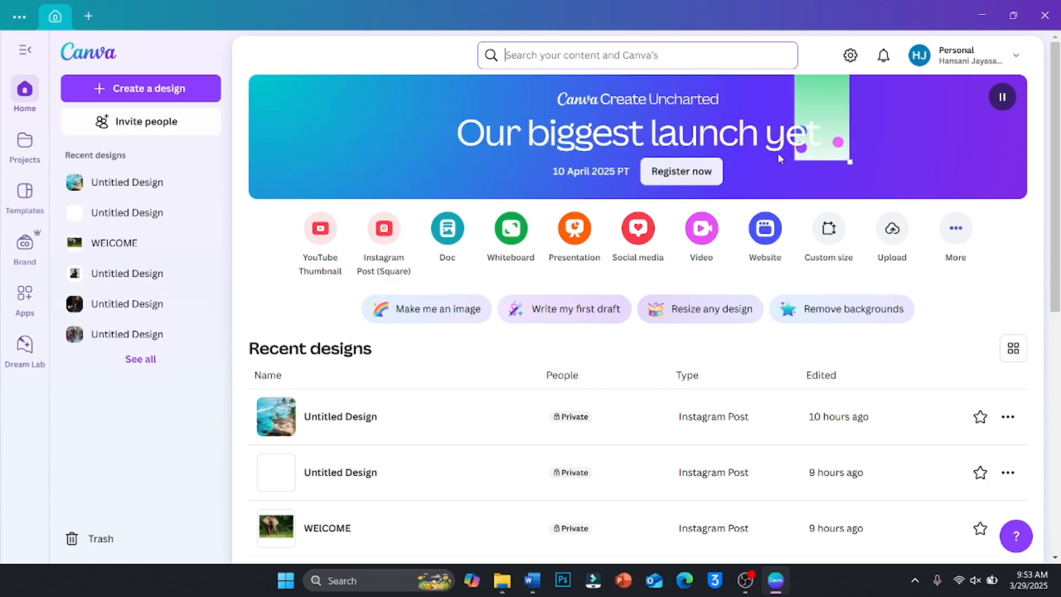
{"action": "left_click", "coordinate": [126, 182]}
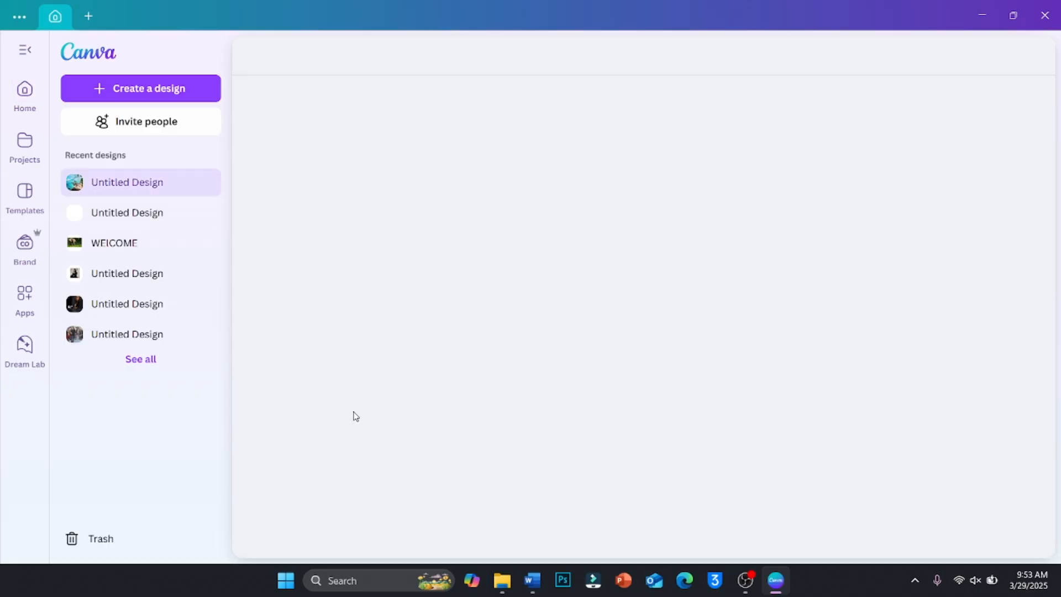
Open the beach-photo Instagram Post Untitled Design in the full editor
{"action": "left_click", "coordinate": [126, 182]}
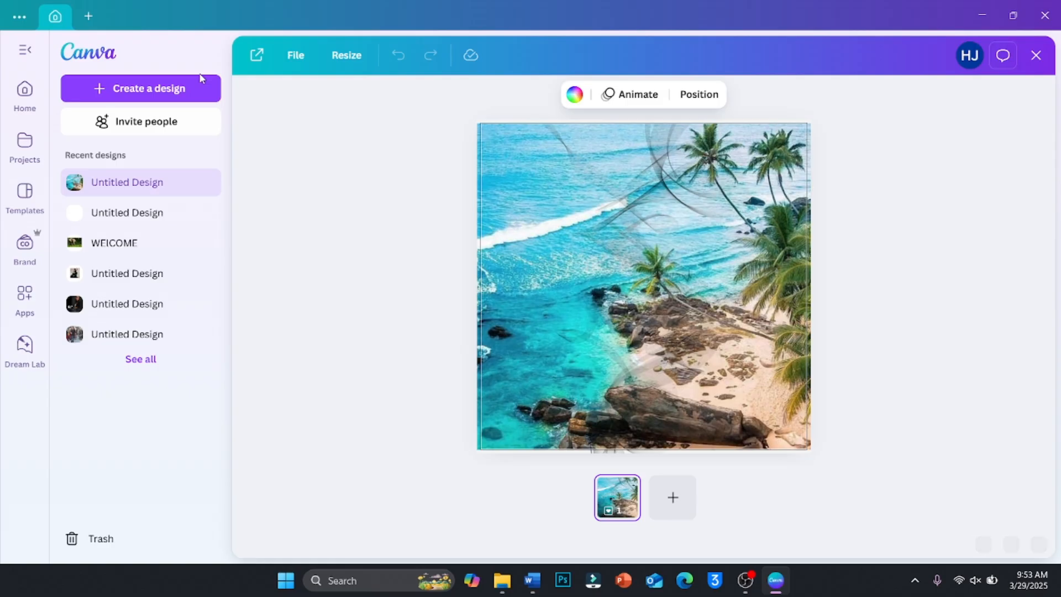
{"action": "mouse_move", "coordinate": [25, 50]}
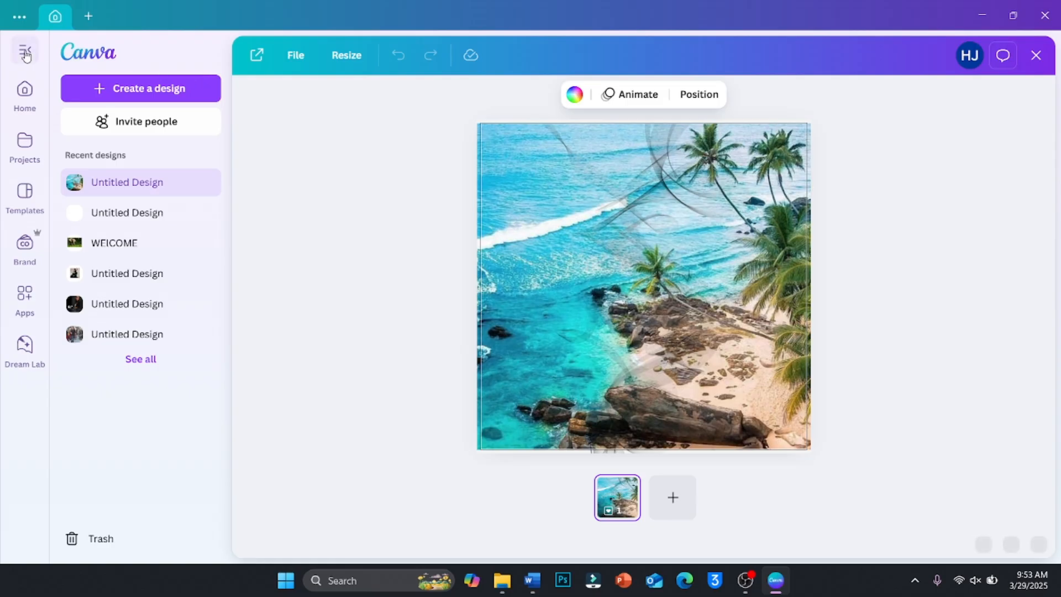
{"action": "mouse_move", "coordinate": [25, 52]}
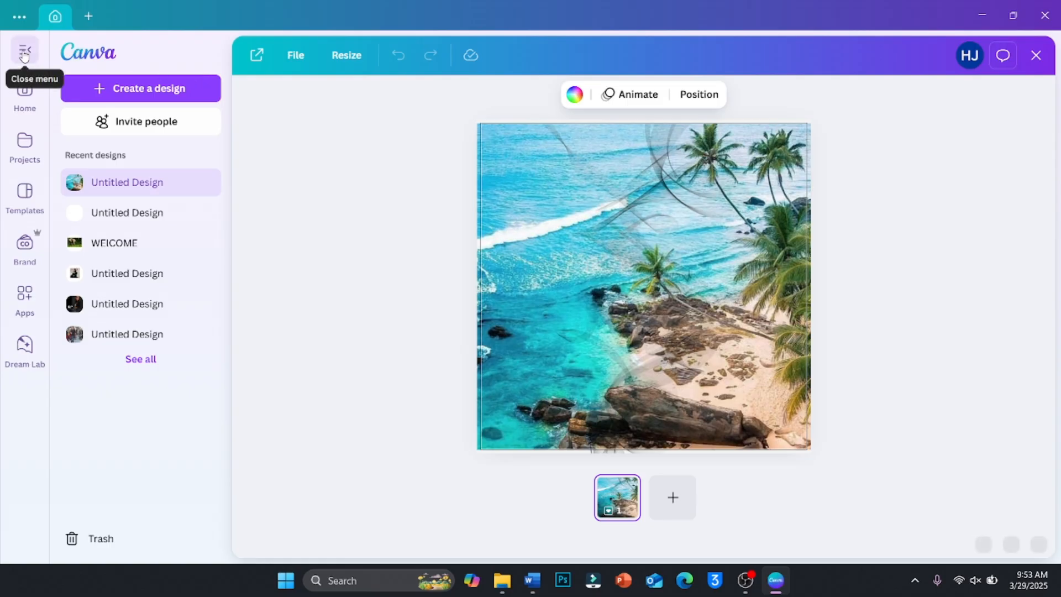
{"action": "left_click", "coordinate": [25, 54]}
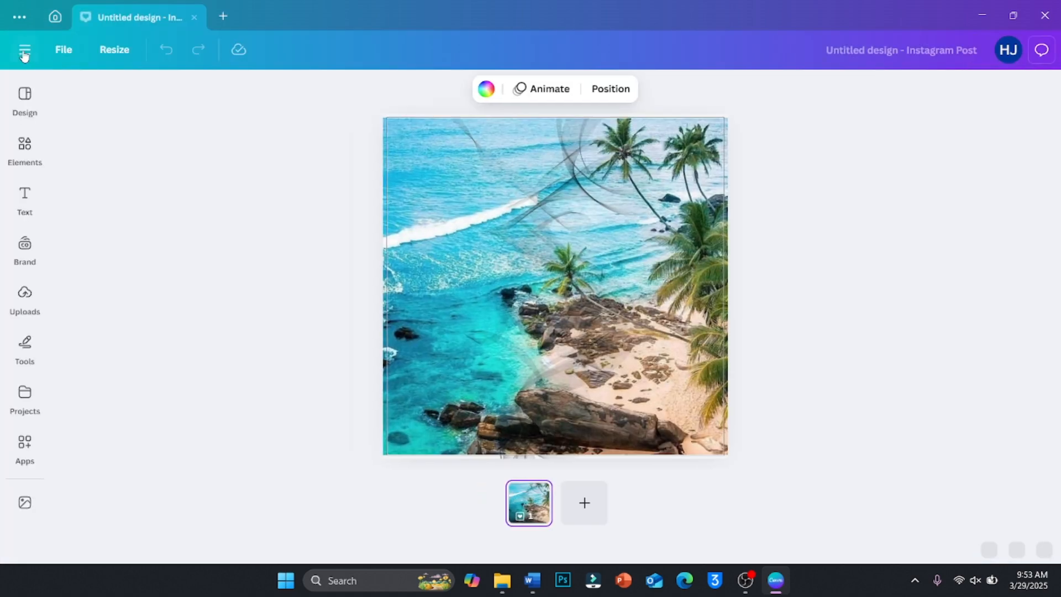
{"action": "mouse_move", "coordinate": [114, 49]}
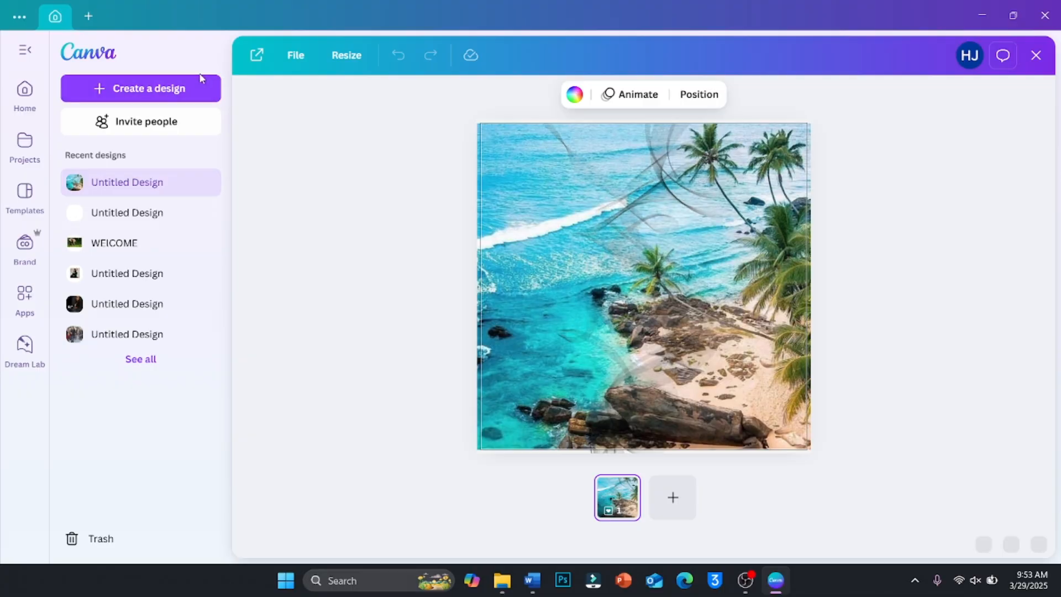
{"action": "mouse_move", "coordinate": [61, 54]}
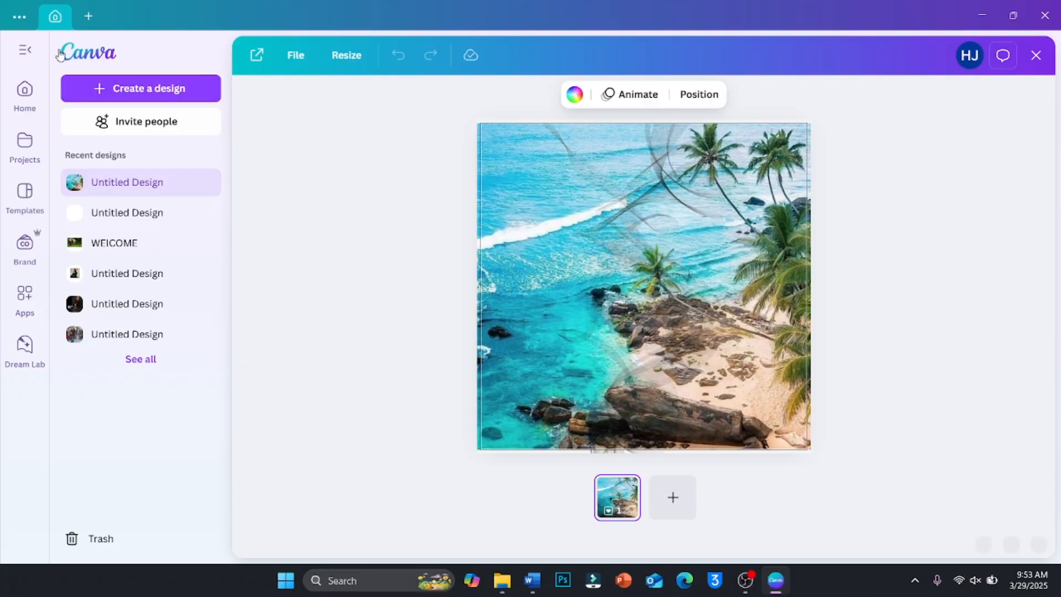
{"action": "mouse_move", "coordinate": [25, 52]}
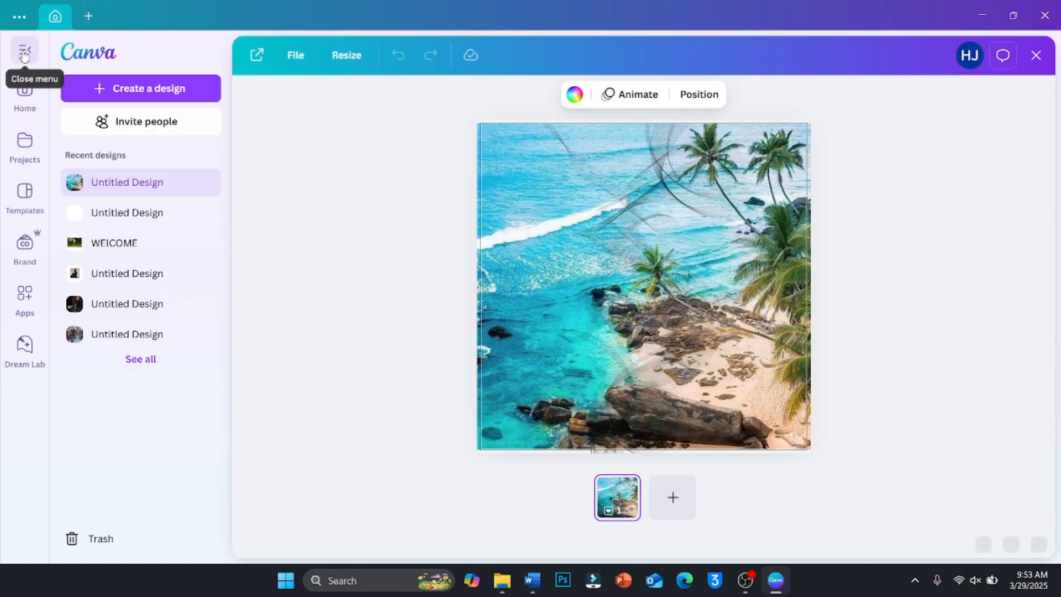
{"action": "mouse_move", "coordinate": [25, 52]}
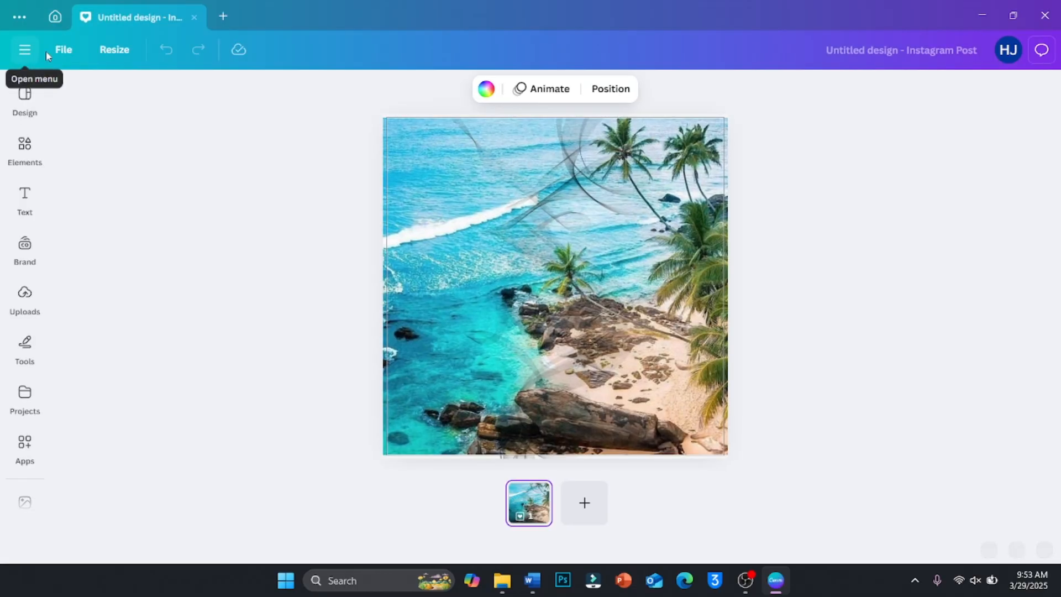
{"action": "mouse_move", "coordinate": [59, 75]}
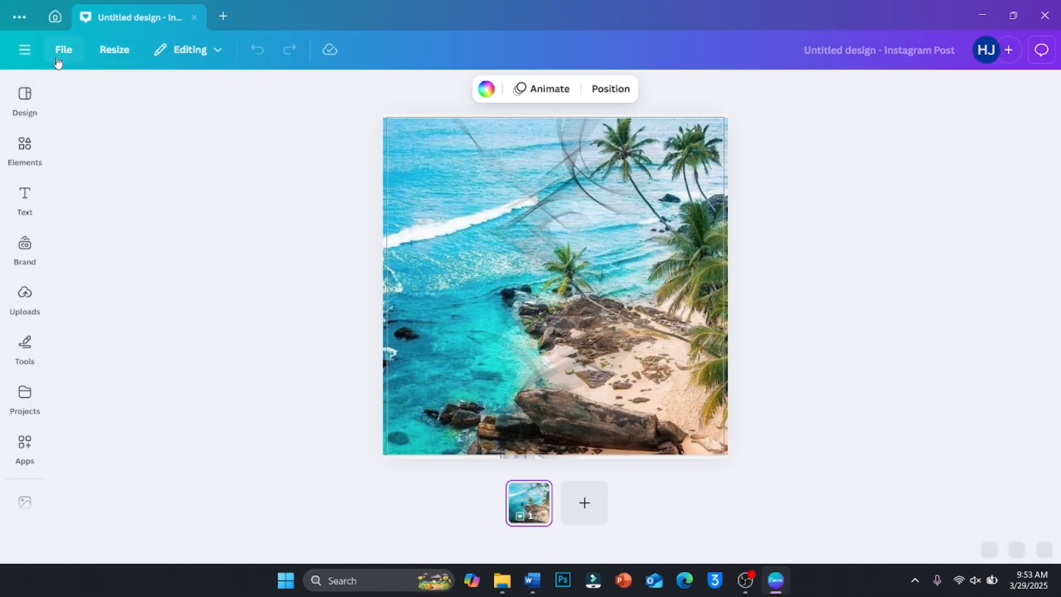
Cancel moving the beach design to Trash and reopen the File menu
{"action": "left_click", "coordinate": [63, 49]}
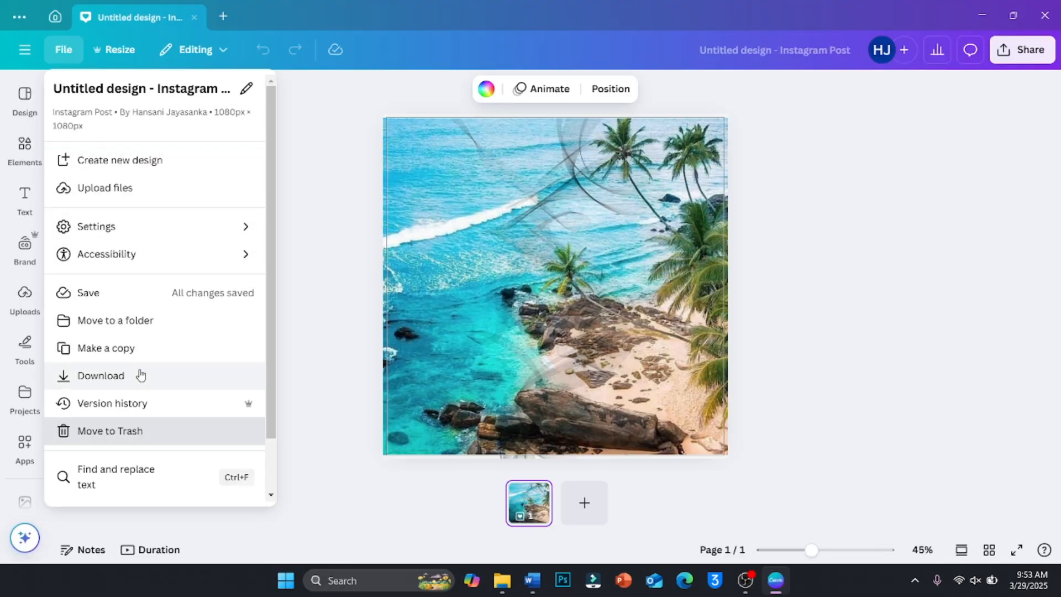
{"action": "left_click", "coordinate": [111, 431]}
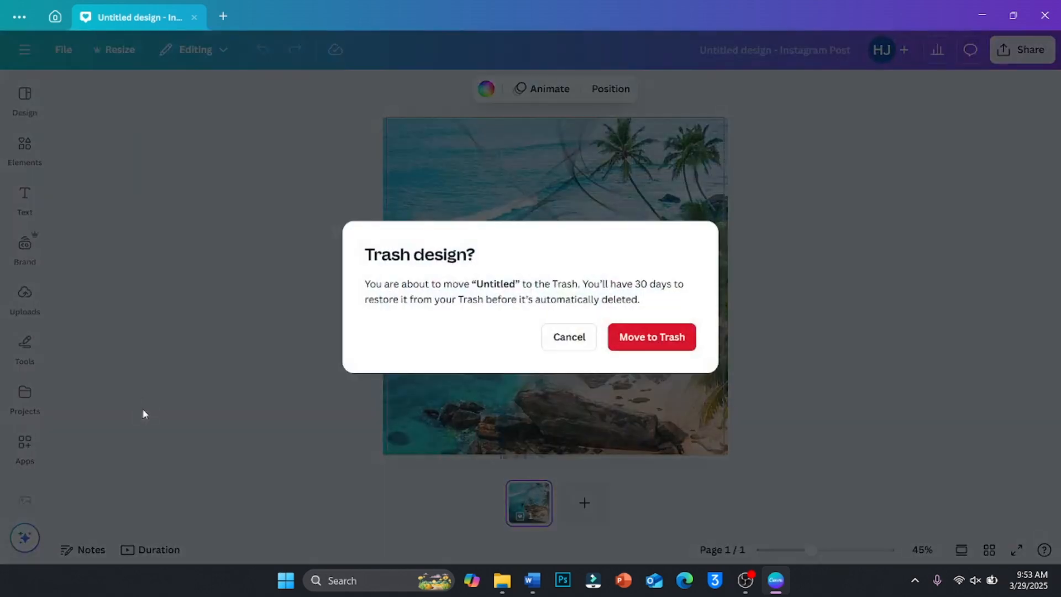
{"action": "left_click", "coordinate": [569, 337]}
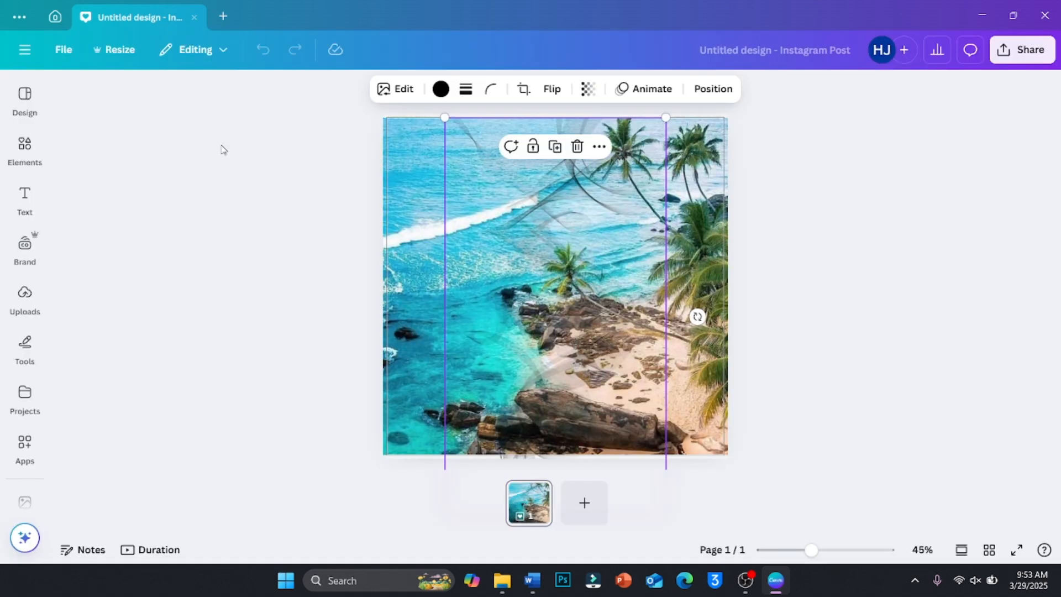
{"action": "left_click", "coordinate": [63, 49]}
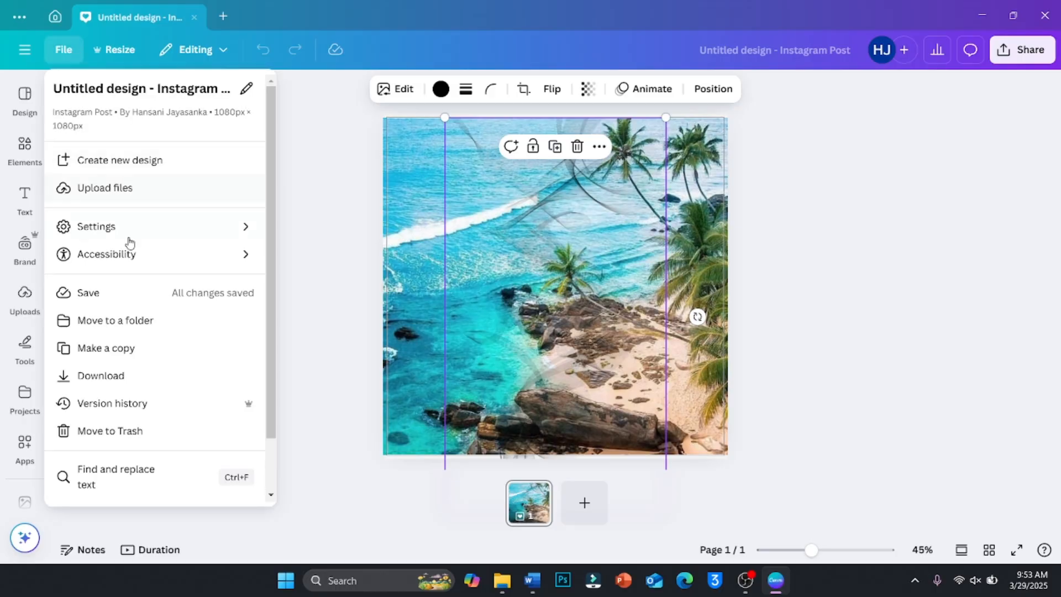
Restore the Autosaved version from 23:48 yesterday through Version history
{"action": "left_click", "coordinate": [114, 402]}
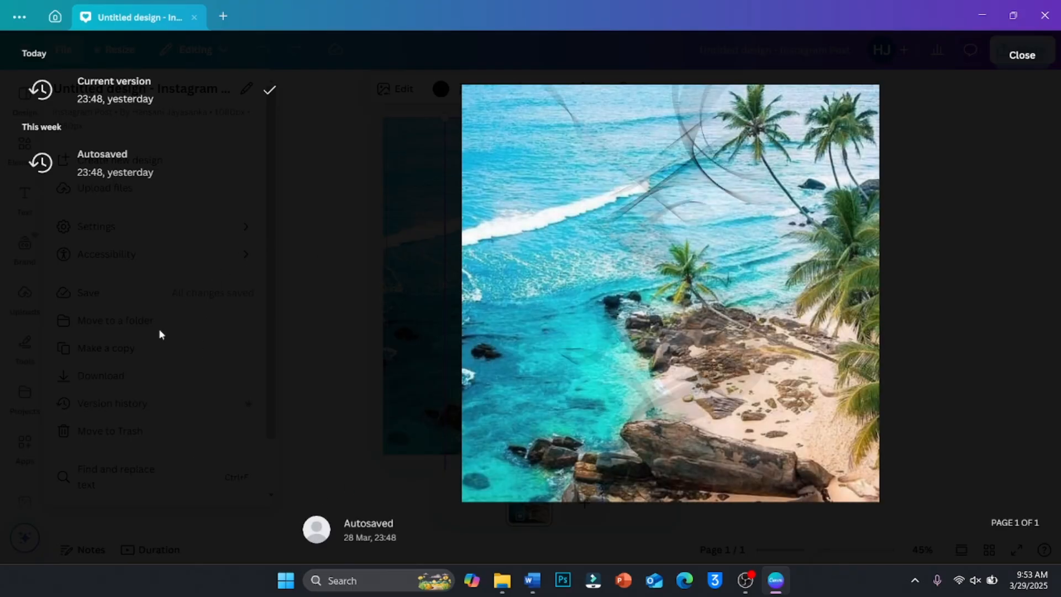
{"action": "mouse_move", "coordinate": [648, 280]}
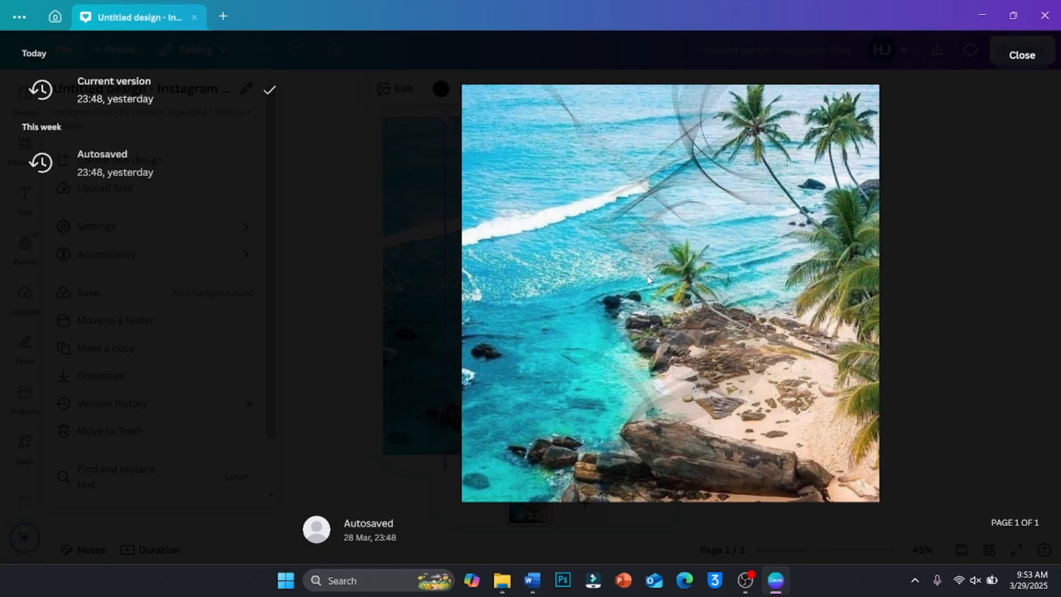
{"action": "mouse_move", "coordinate": [401, 192]}
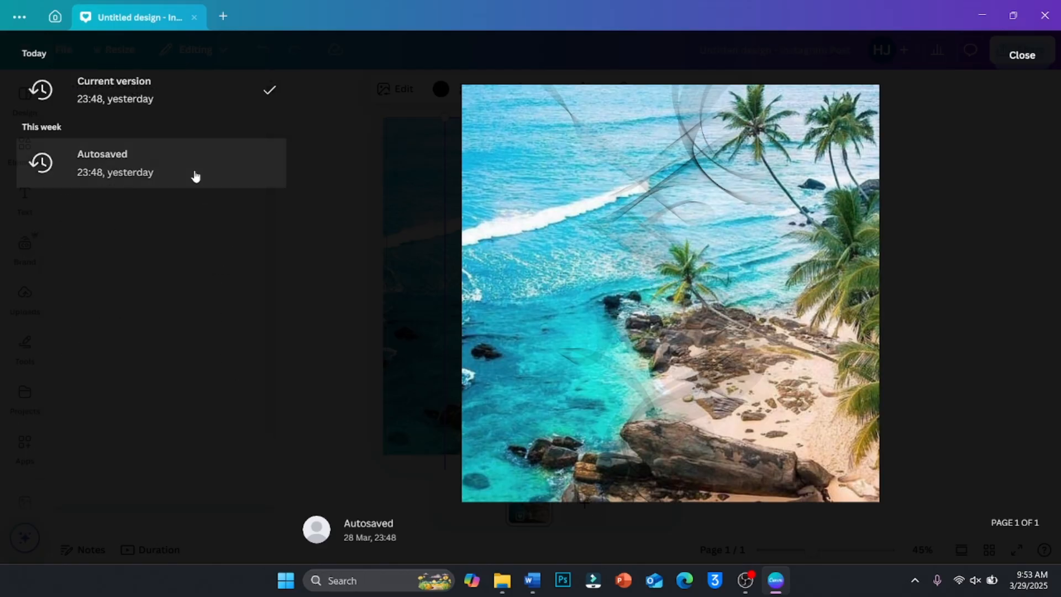
{"action": "left_click", "coordinate": [169, 163]}
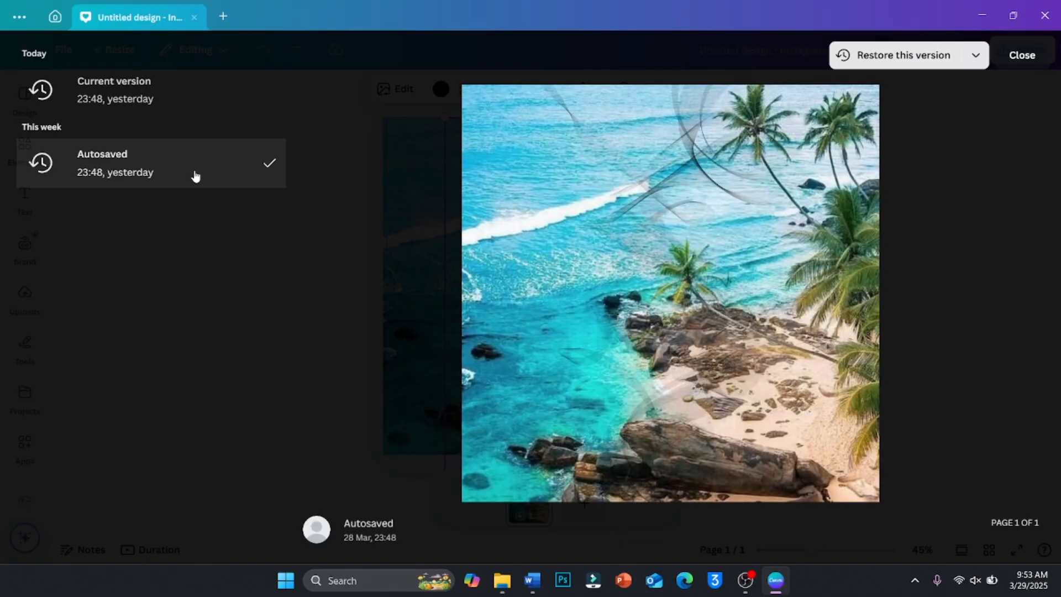
{"action": "mouse_move", "coordinate": [760, 252]}
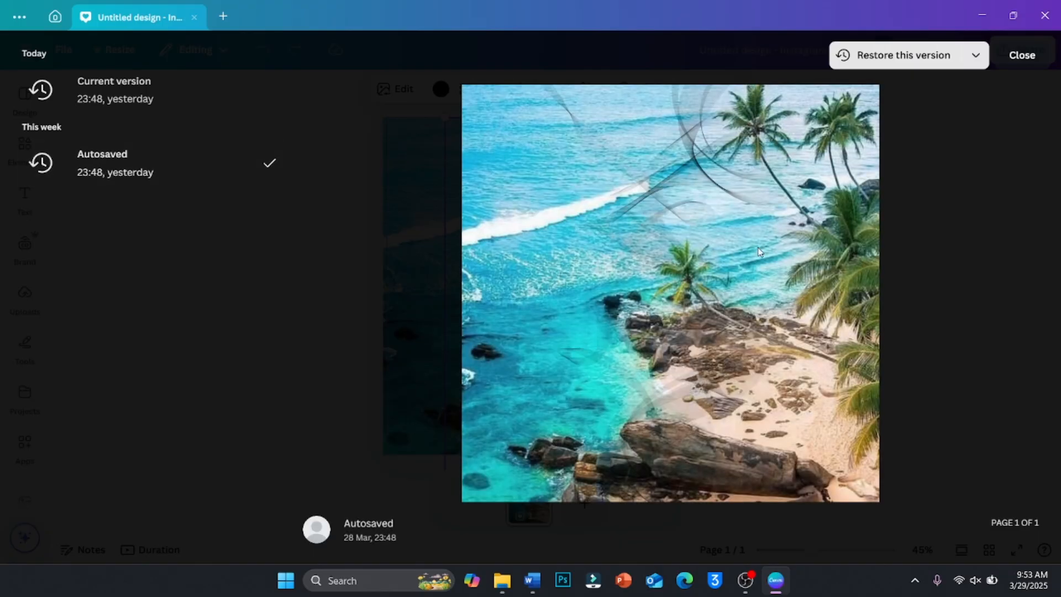
{"action": "left_click", "coordinate": [902, 55]}
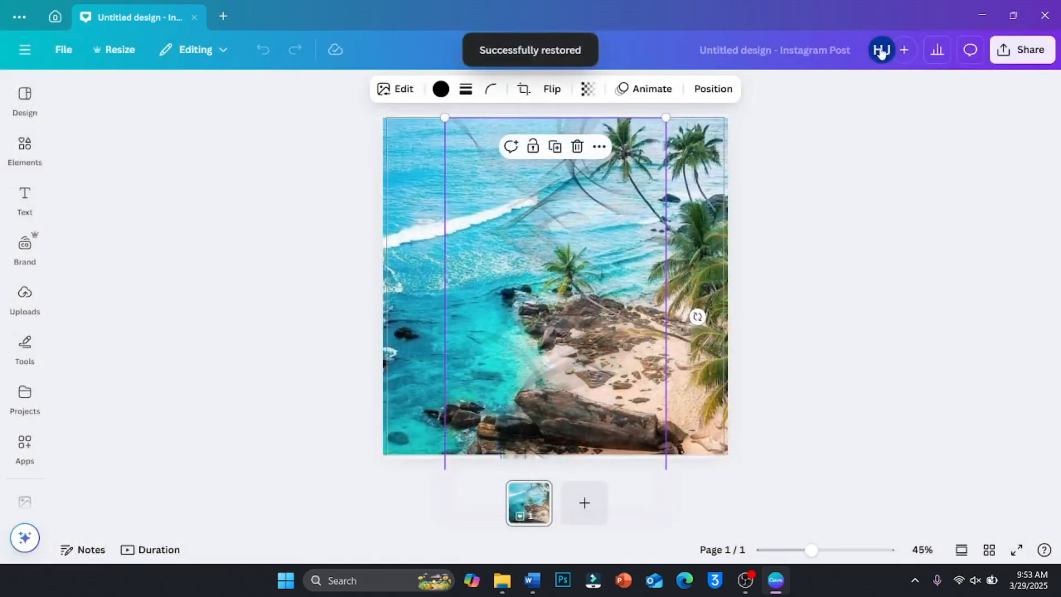
{"action": "mouse_move", "coordinate": [833, 247]}
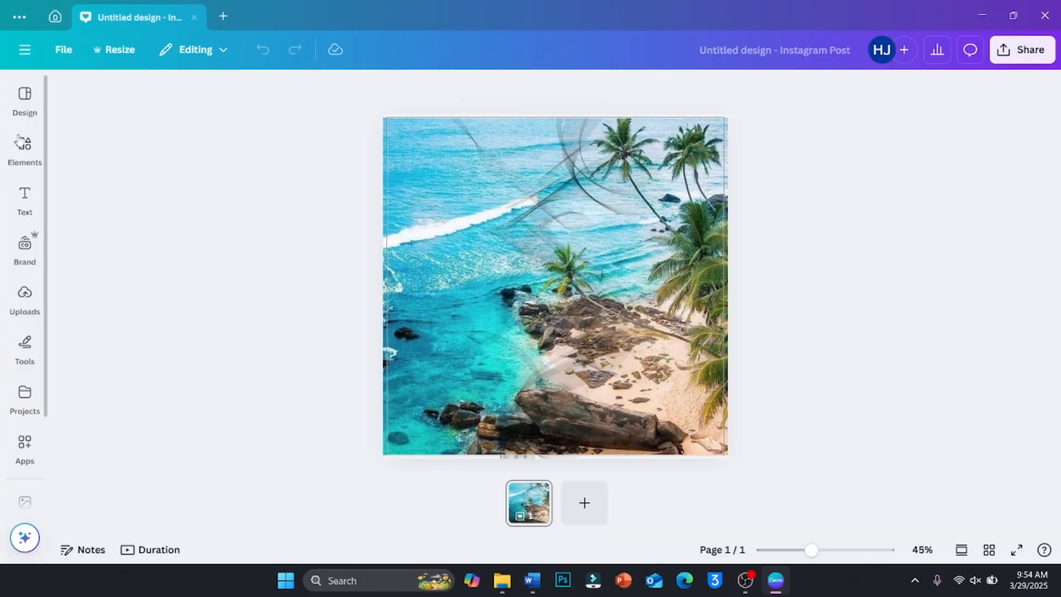
Go back to the Canva home page with the recent designs list
{"action": "left_click", "coordinate": [55, 16]}
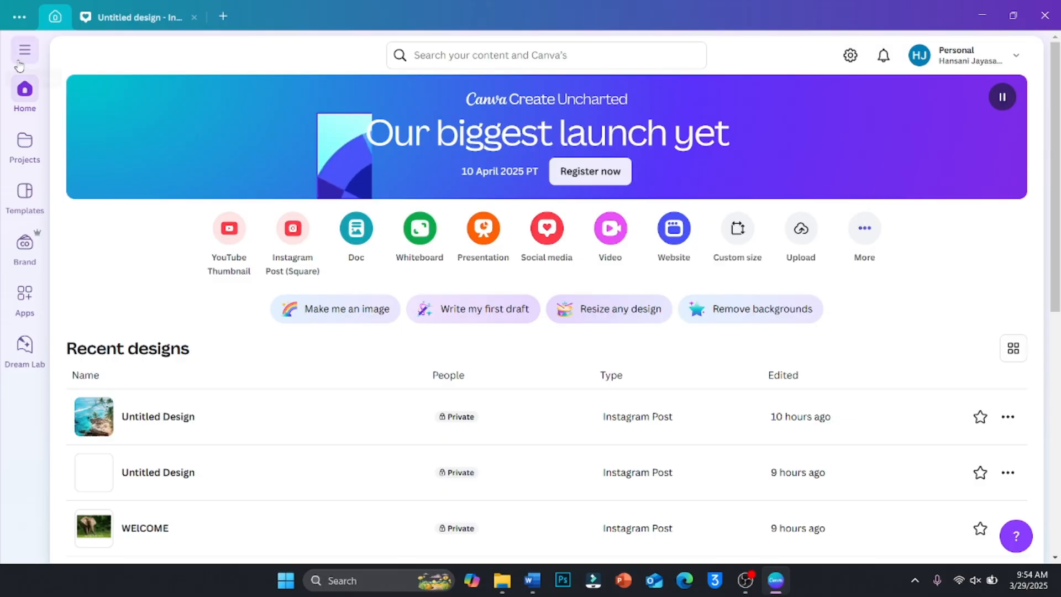
{"action": "left_click", "coordinate": [25, 50]}
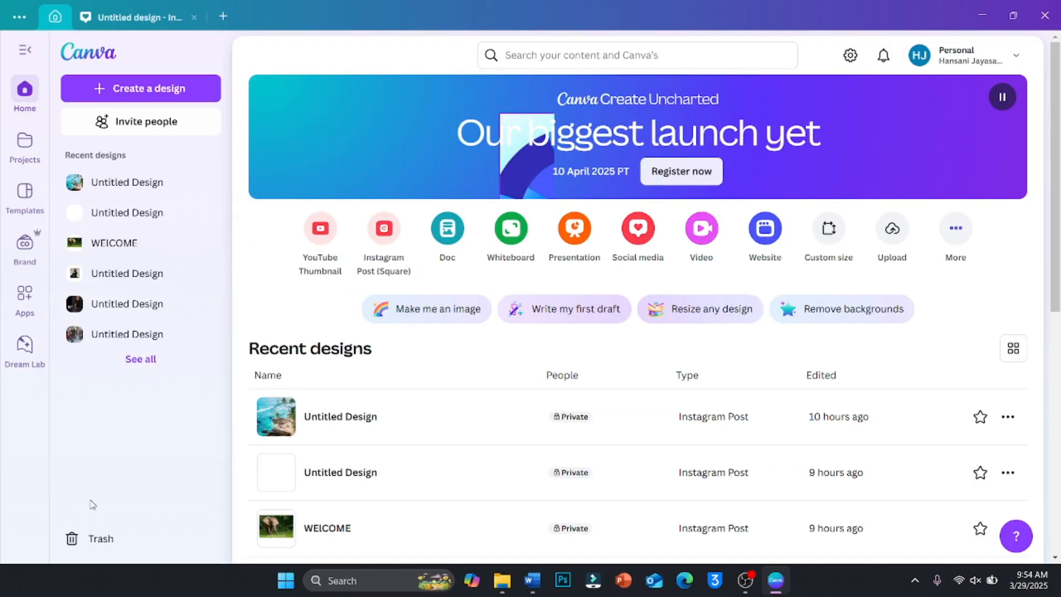
{"action": "left_click", "coordinate": [100, 538]}
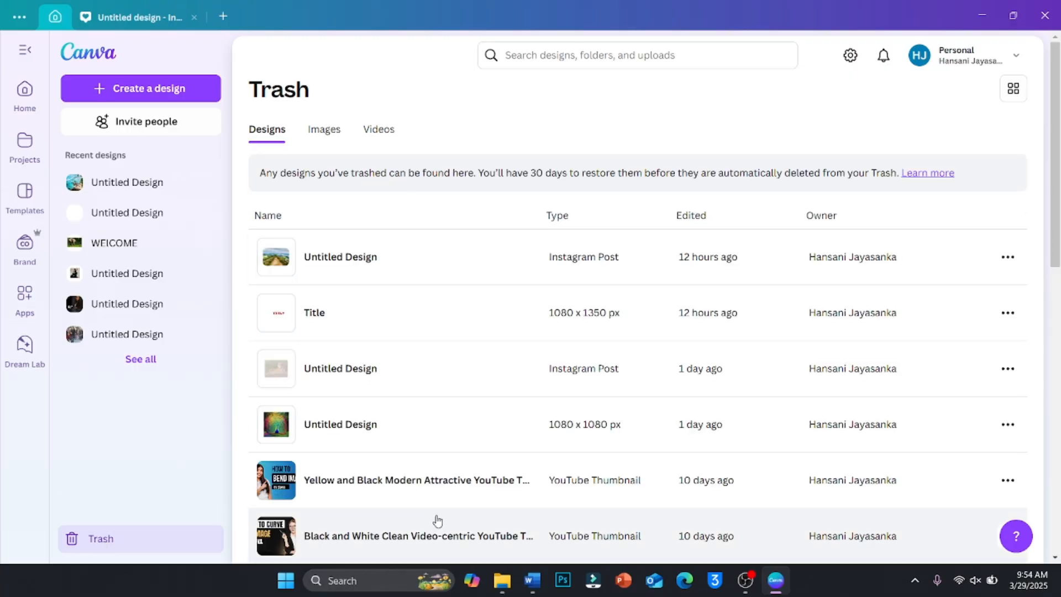
{"action": "mouse_move", "coordinate": [591, 92]}
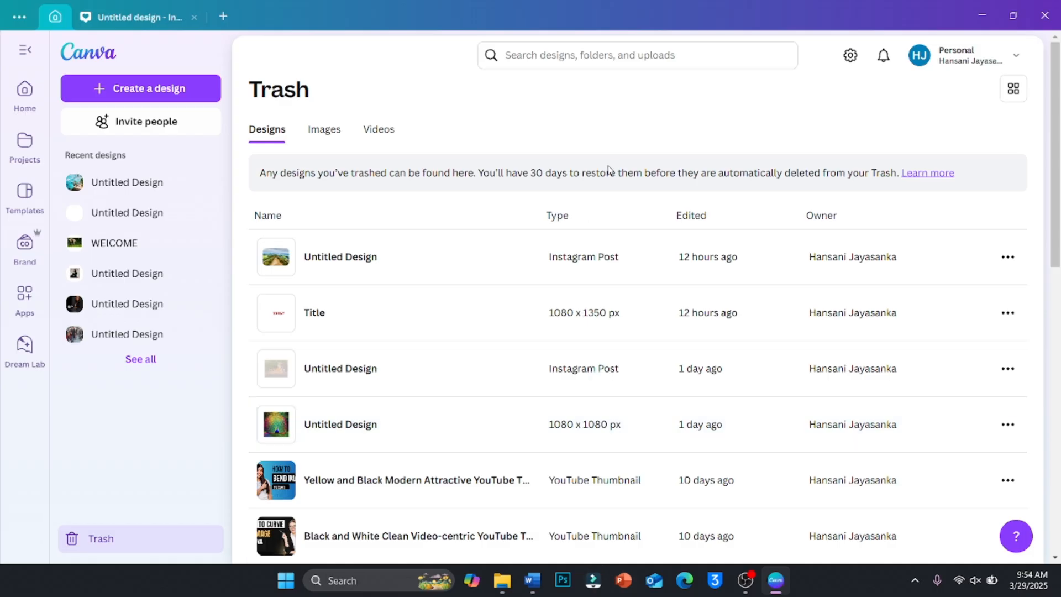
{"action": "mouse_move", "coordinate": [346, 312]}
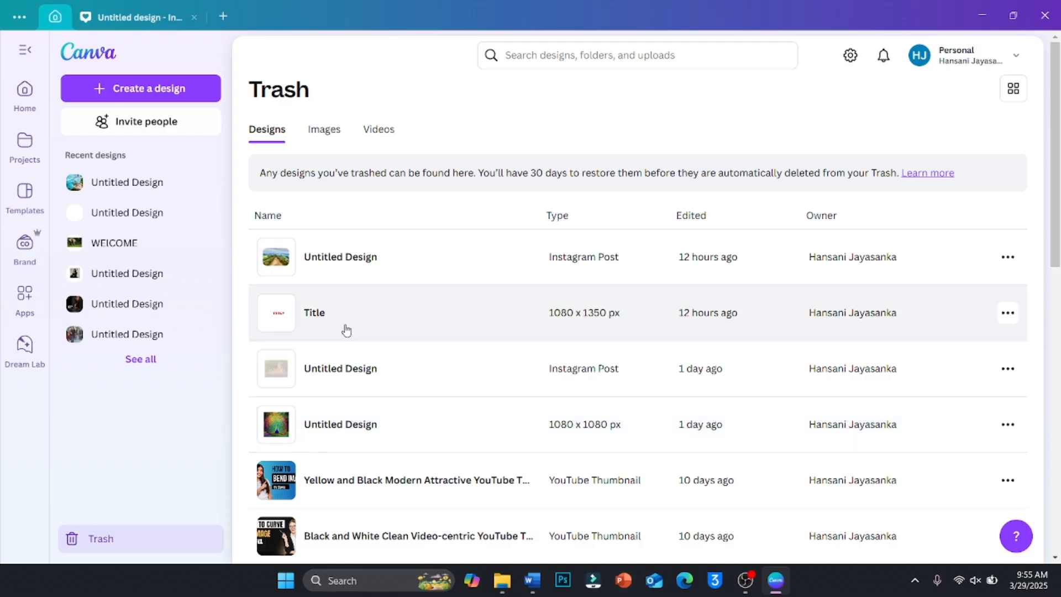
{"action": "left_click", "coordinate": [24, 95]}
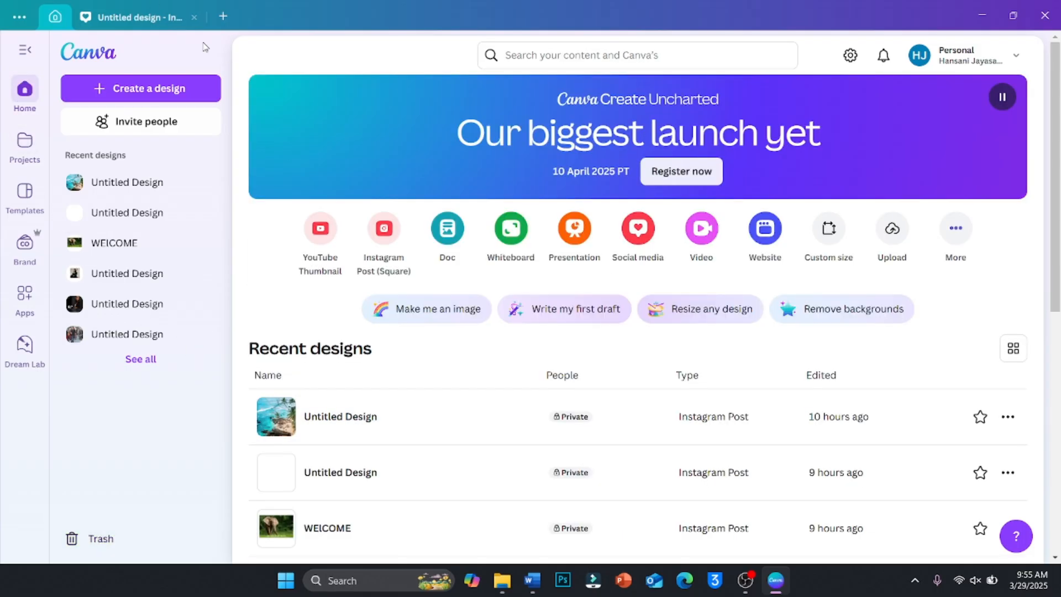